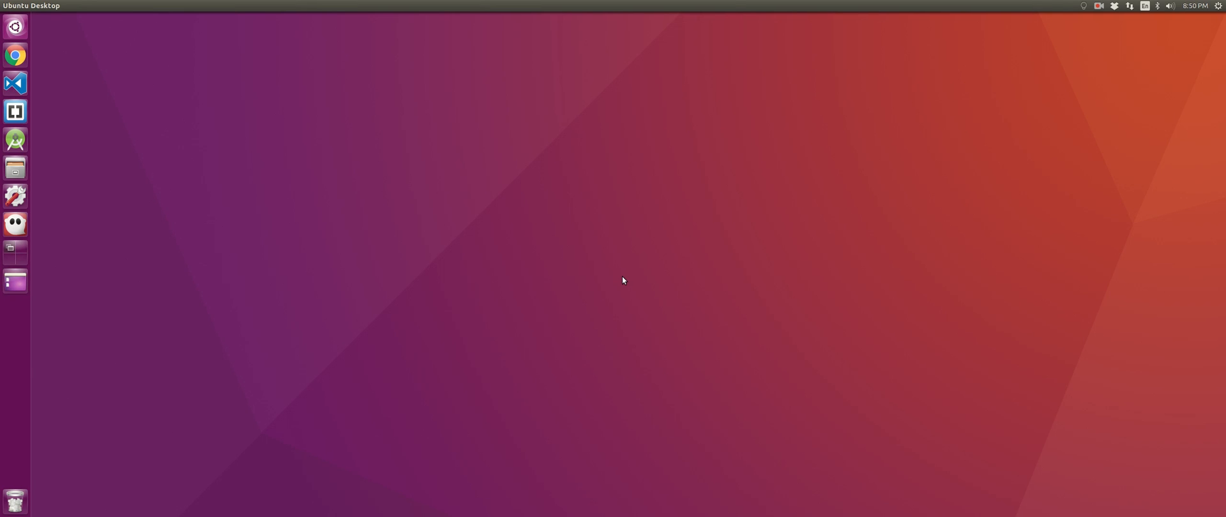
Launch a Terminal, run top, then run htop to view system processes
{"action": "left_click", "coordinate": [16, 253]}
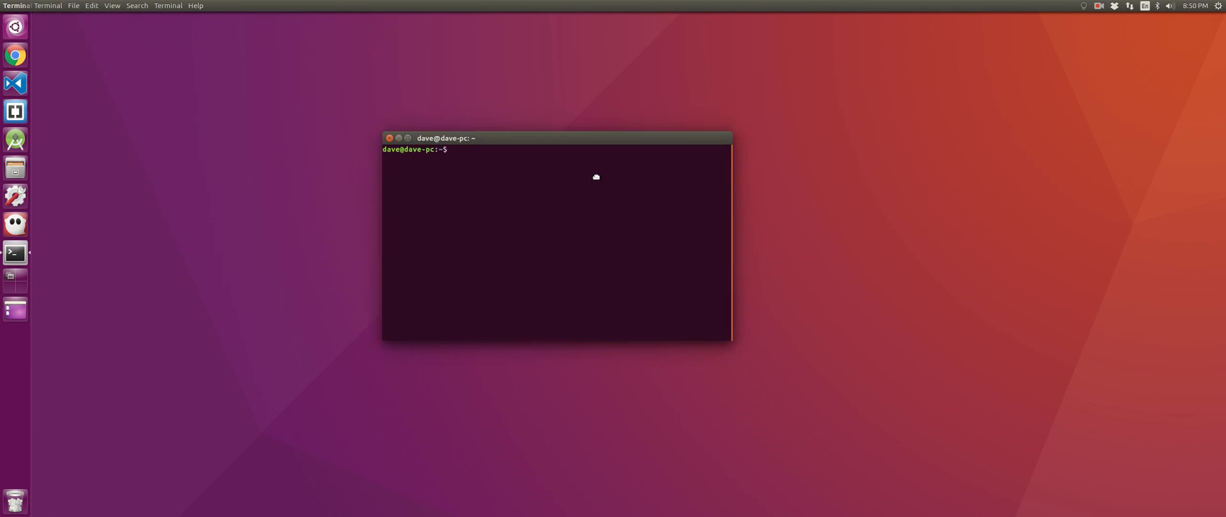
{"action": "type", "text": "top"}
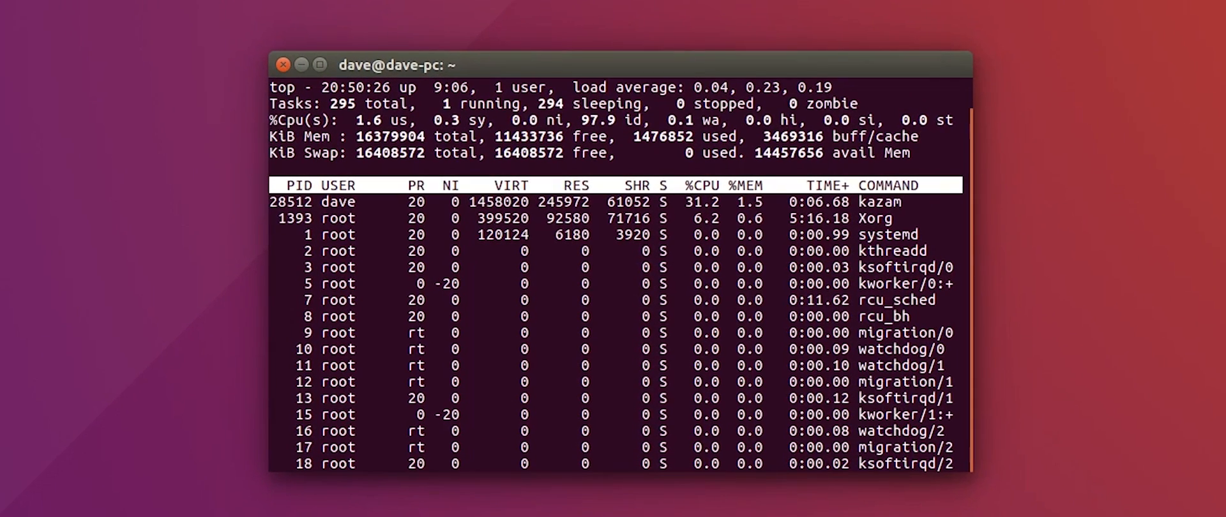
{"action": "type", "text": "htop"}
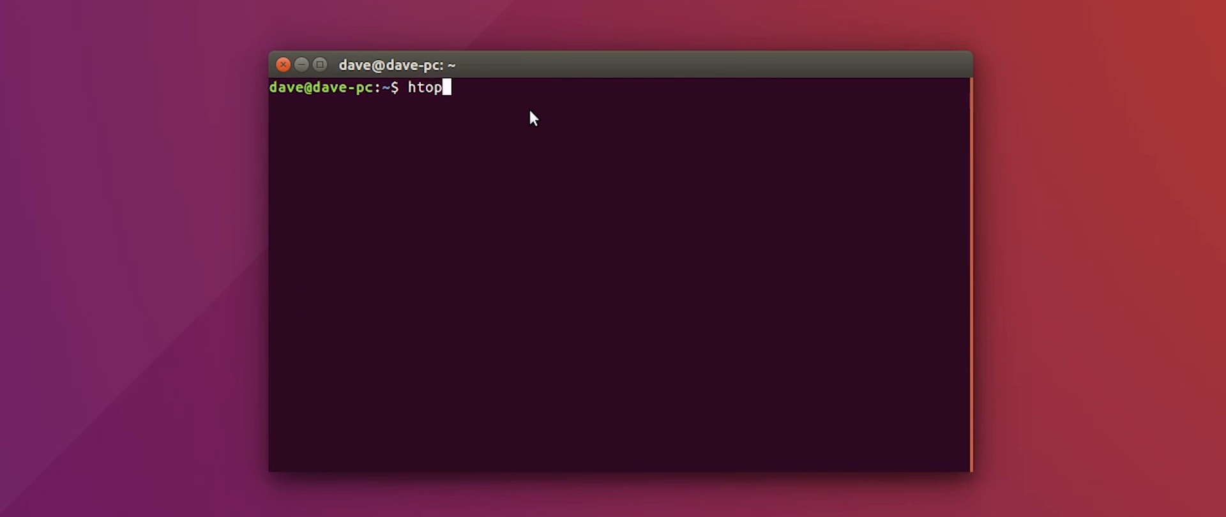
{"action": "key", "text": "Return"}
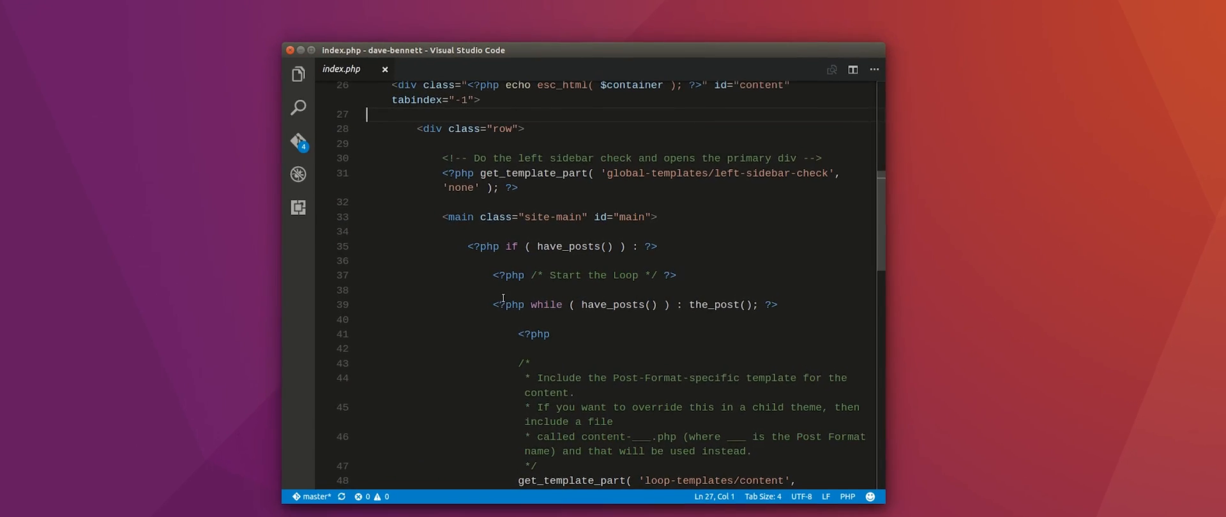
{"action": "scroll", "scroll_direction": "up", "scroll_amount": 3}
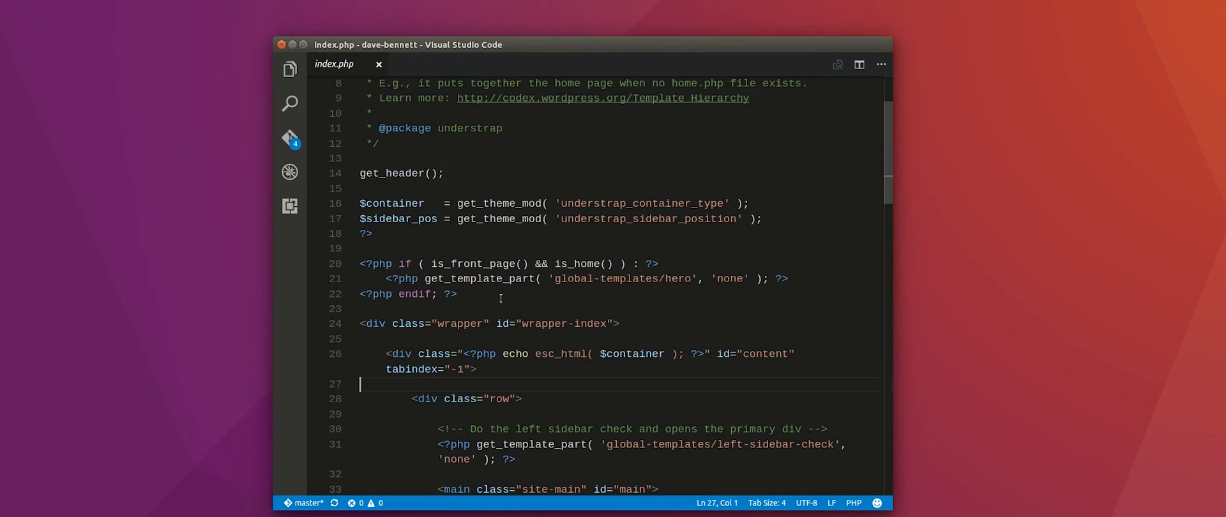
{"action": "scroll", "scroll_direction": "up", "scroll_amount": 3}
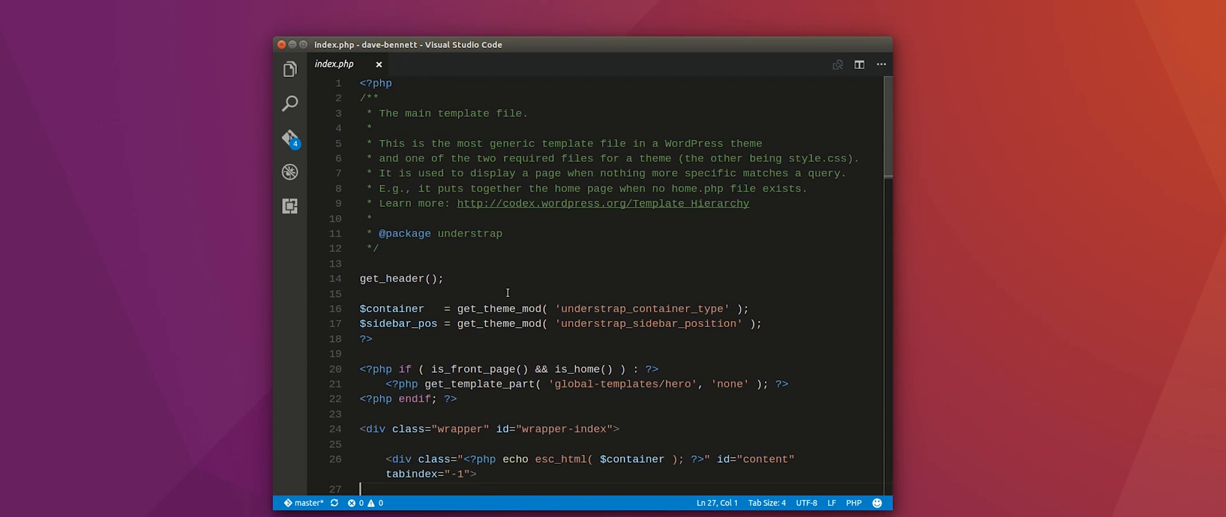
{"action": "scroll", "scroll_direction": "down", "scroll_amount": 3}
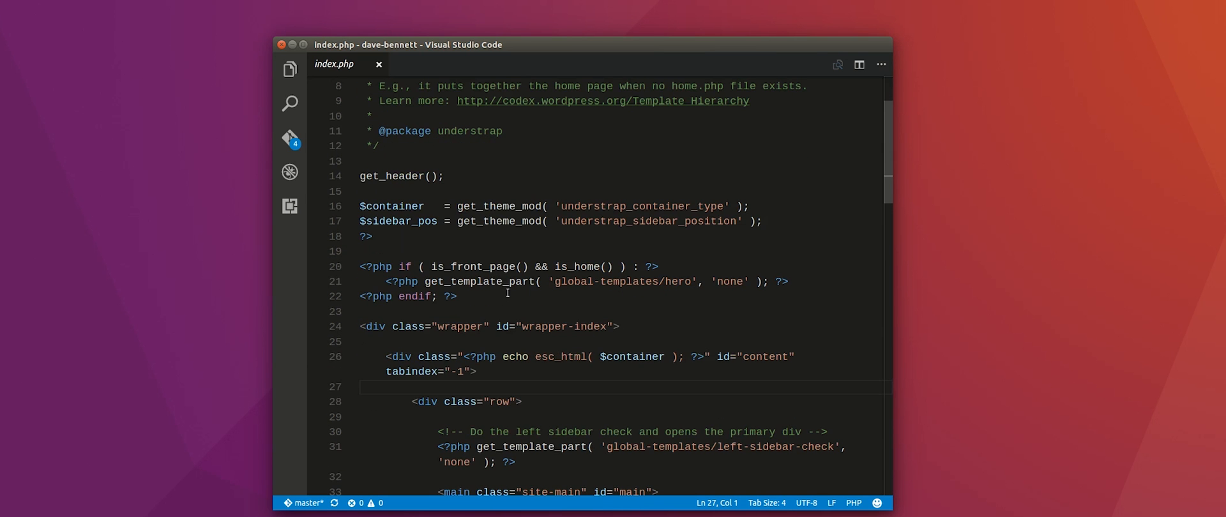
{"action": "scroll", "scroll_direction": "down", "scroll_amount": 3}
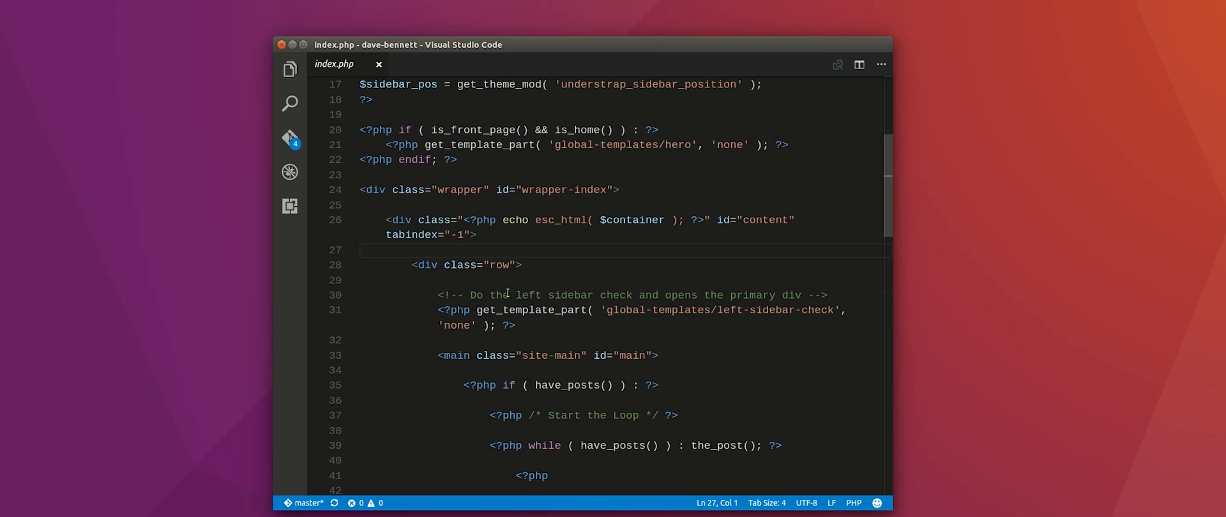
{"action": "left_click", "coordinate": [853, 502]}
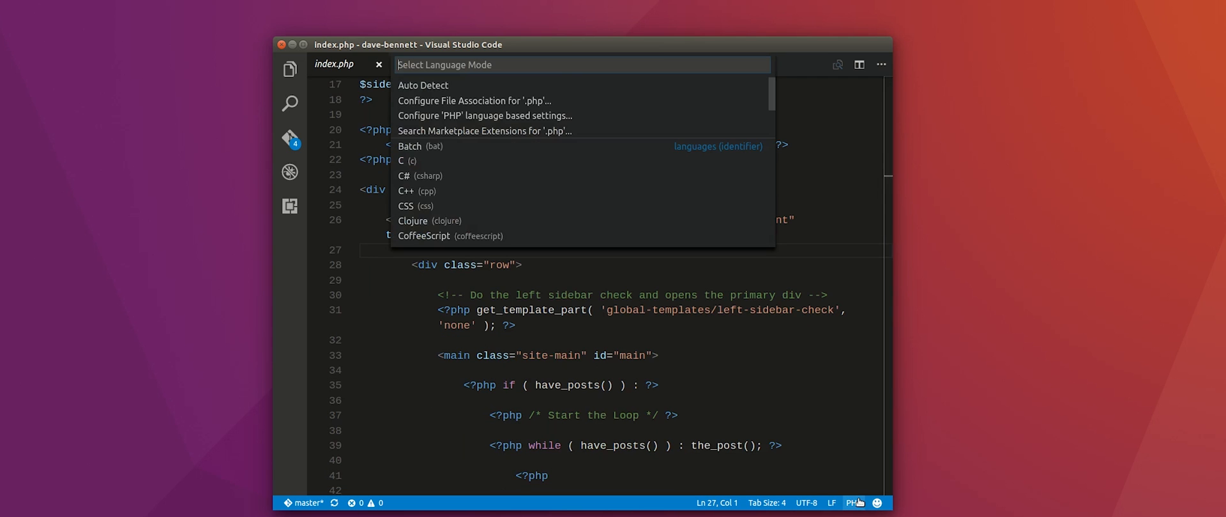
{"action": "scroll", "scroll_direction": "down", "scroll_amount": 3}
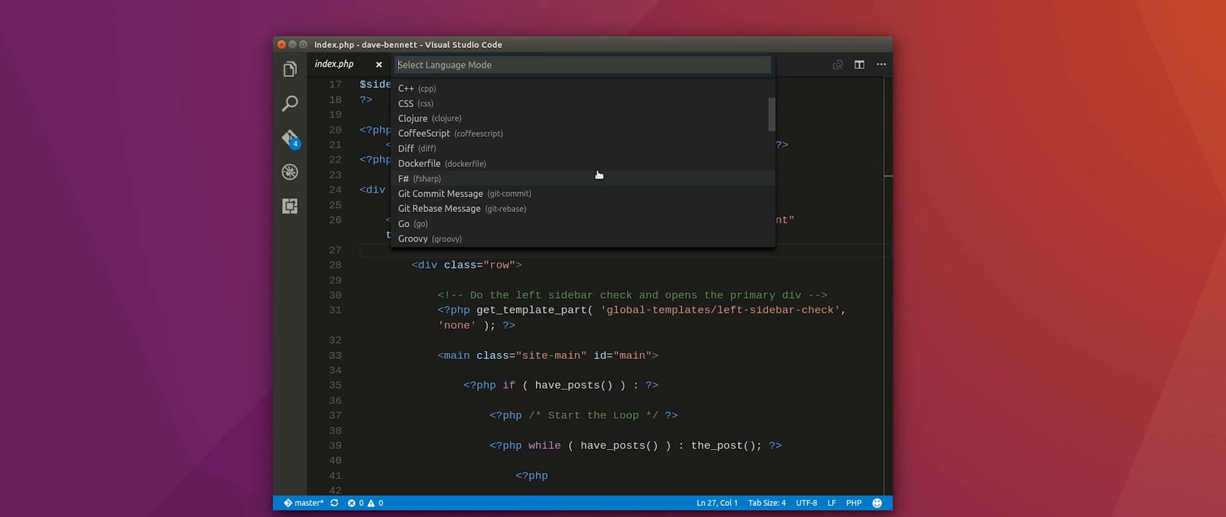
{"action": "scroll", "scroll_direction": "down", "scroll_amount": 3}
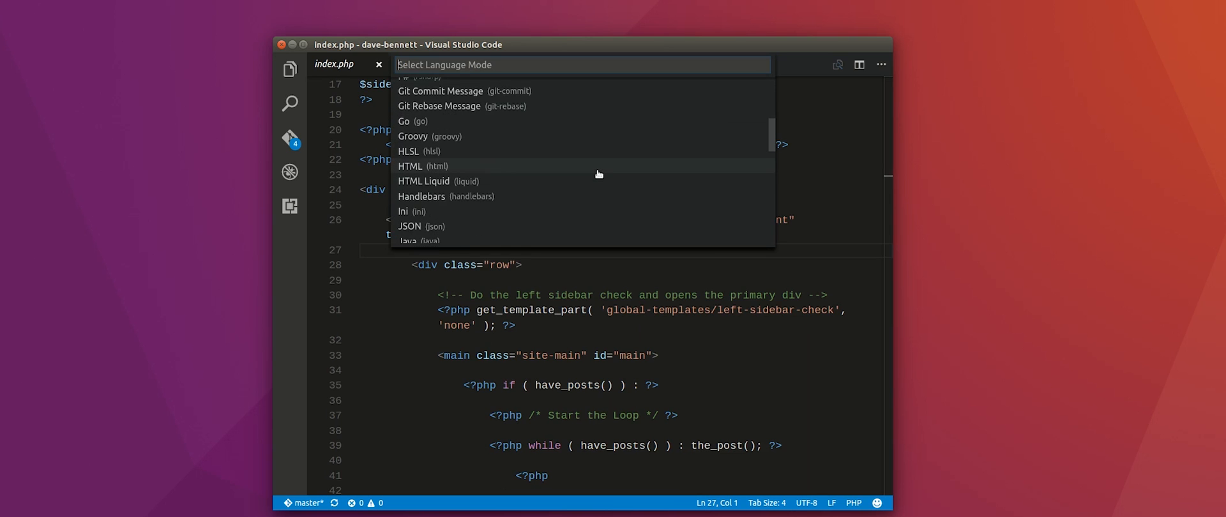
{"action": "mouse_move", "coordinate": [431, 182]}
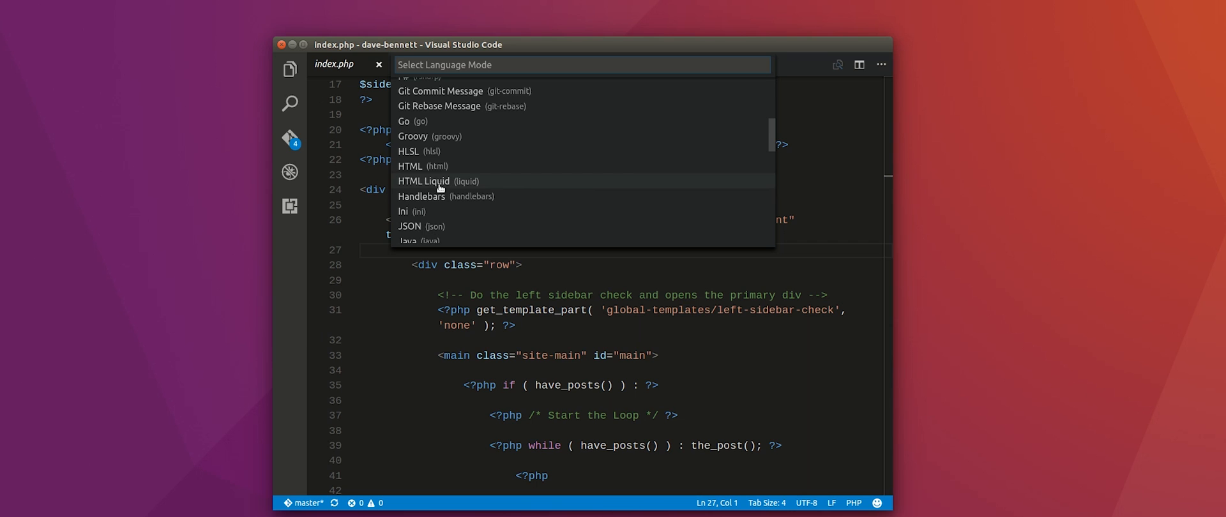
{"action": "mouse_move", "coordinate": [438, 197]}
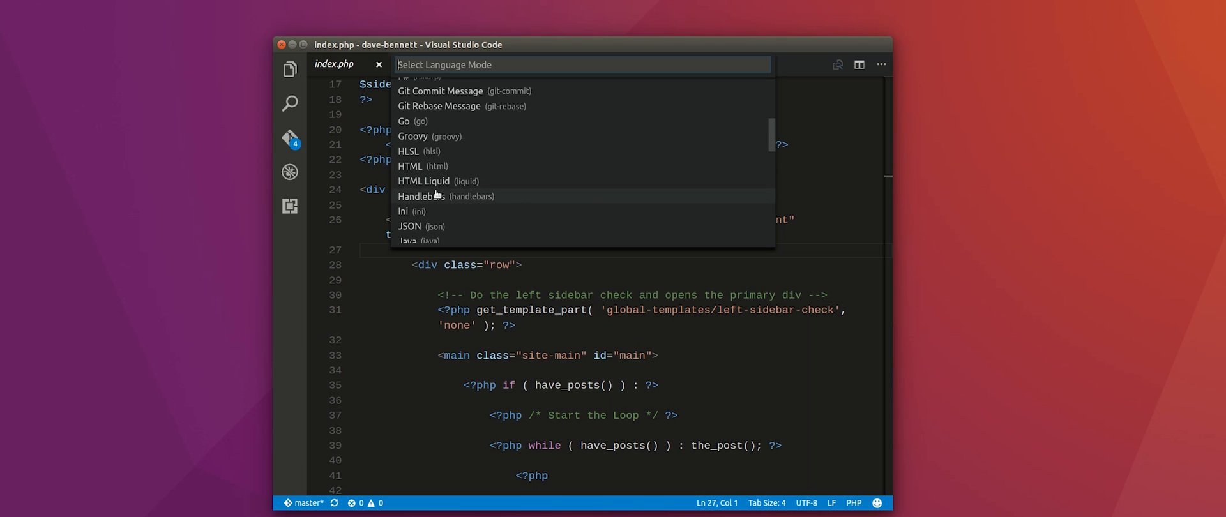
{"action": "scroll", "scroll_direction": "down", "scroll_amount": 3}
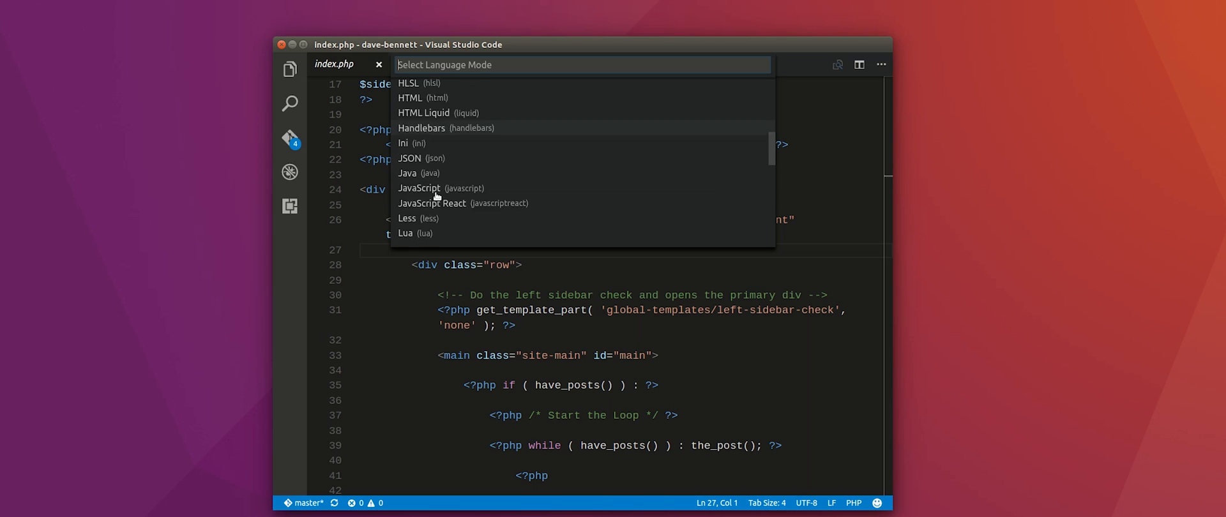
{"action": "scroll", "scroll_direction": "down", "scroll_amount": 3}
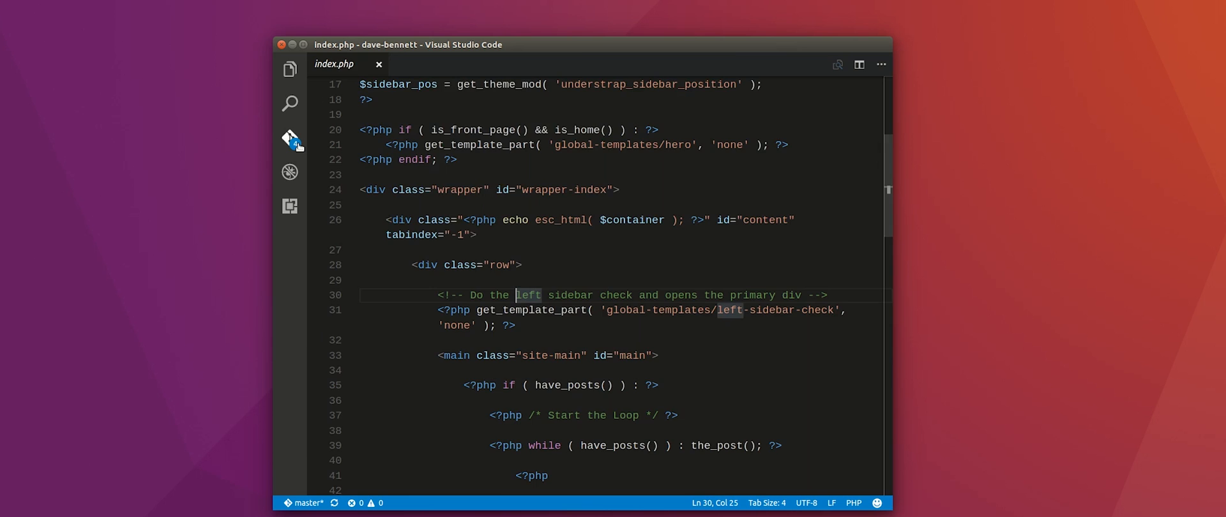
Show Source Control, then search the Extensions marketplace for 'java' and browse results
{"action": "left_click", "coordinate": [290, 139]}
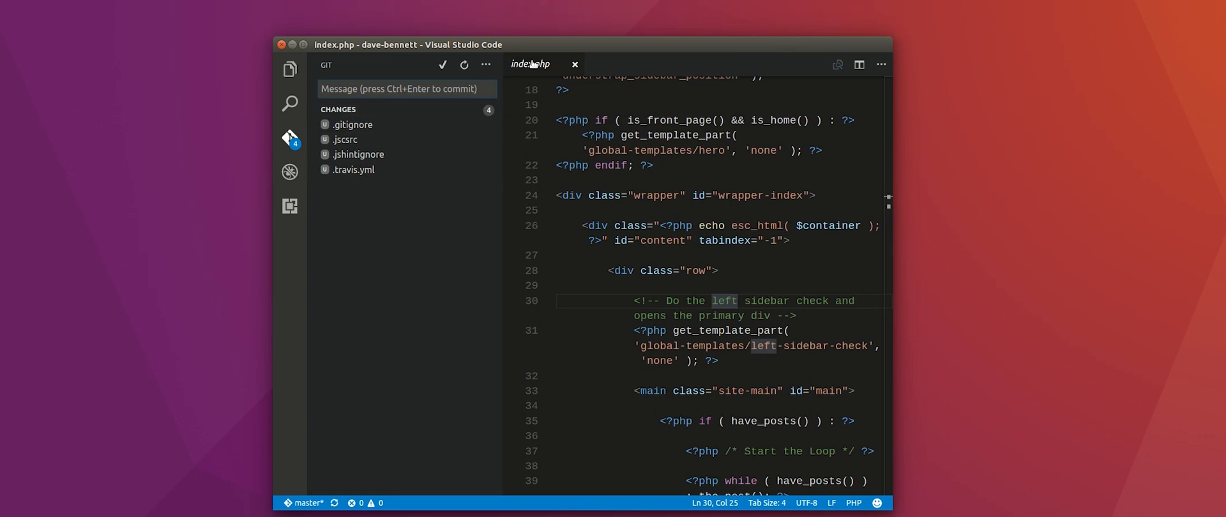
{"action": "left_click", "coordinate": [290, 138]}
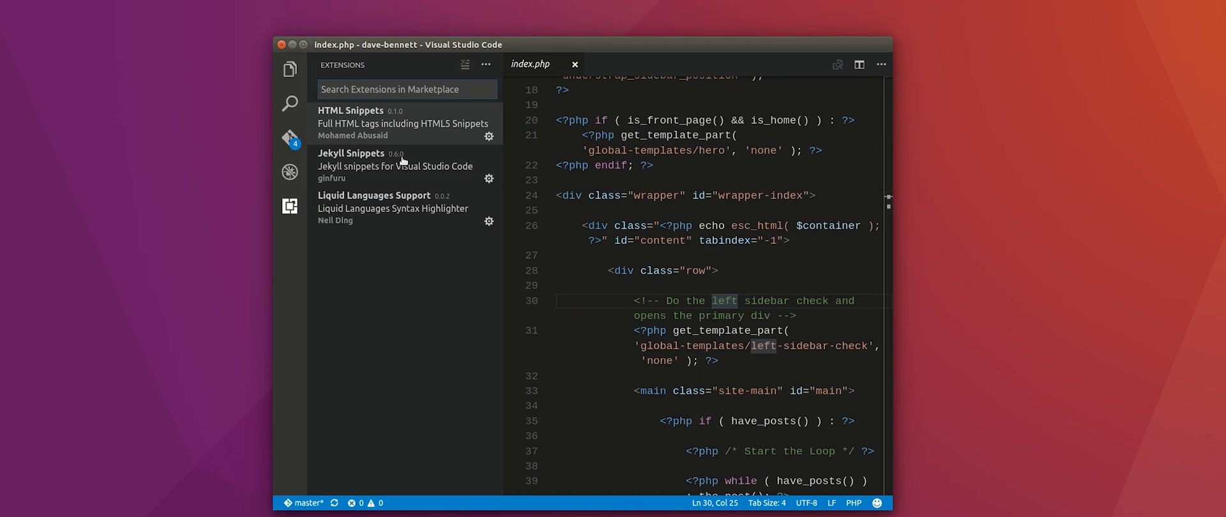
{"action": "mouse_move", "coordinate": [375, 90]}
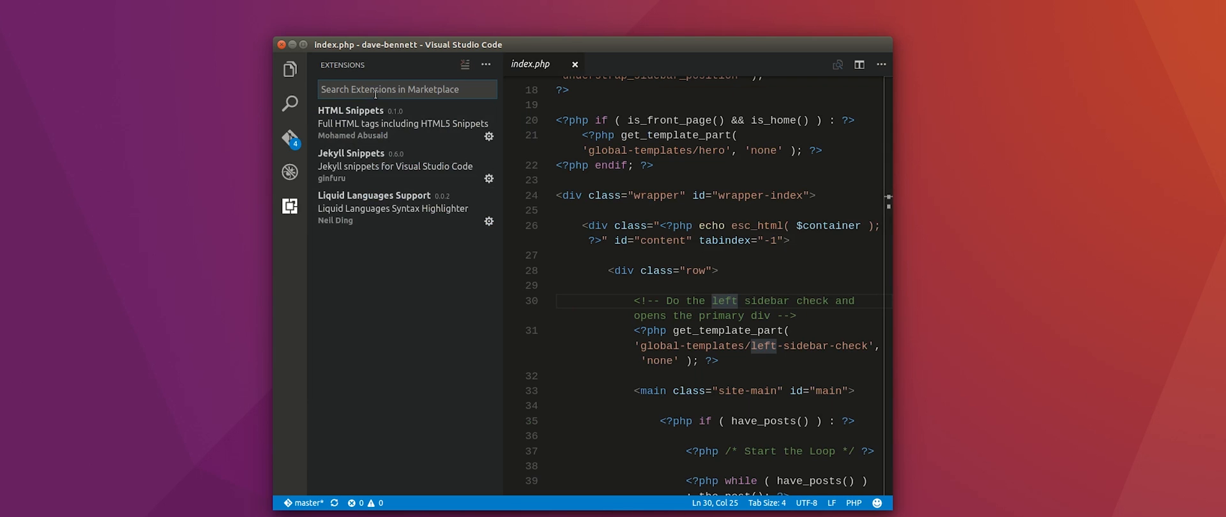
{"action": "type", "text": "java"}
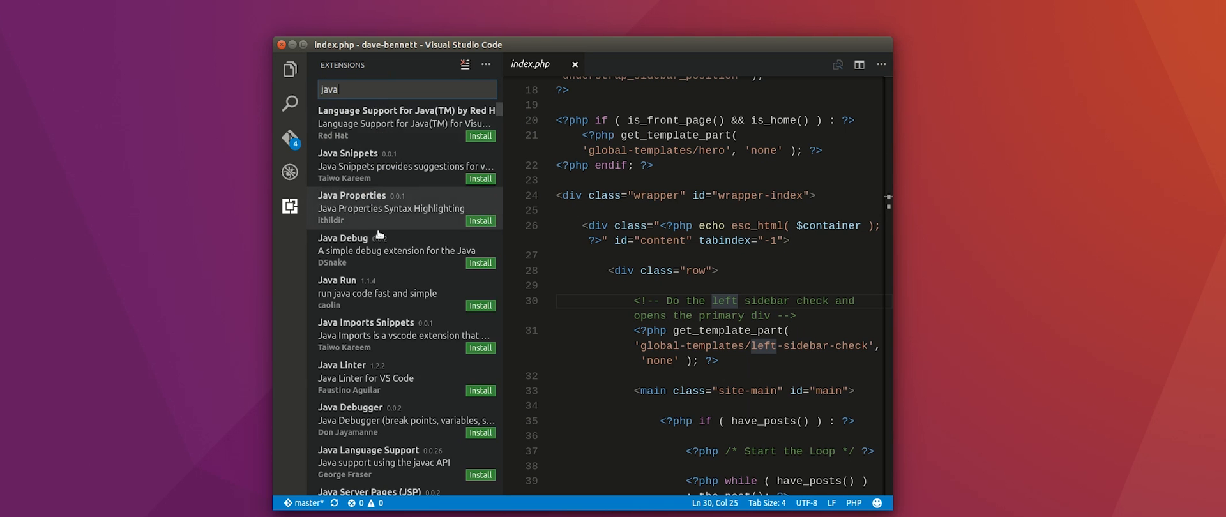
{"action": "scroll", "scroll_direction": "down", "scroll_amount": 3}
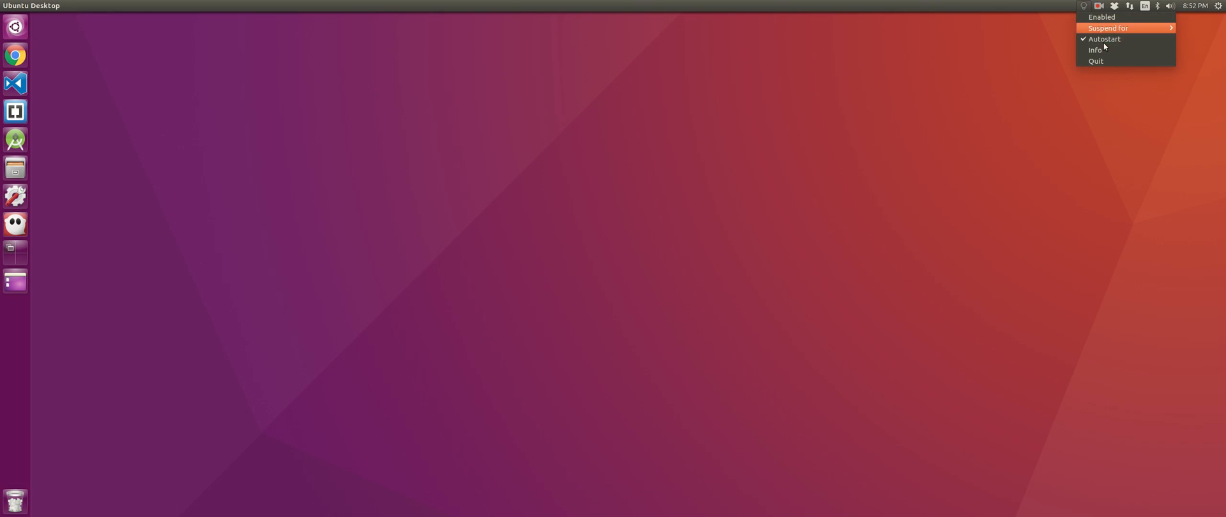
{"action": "left_click", "coordinate": [1094, 50]}
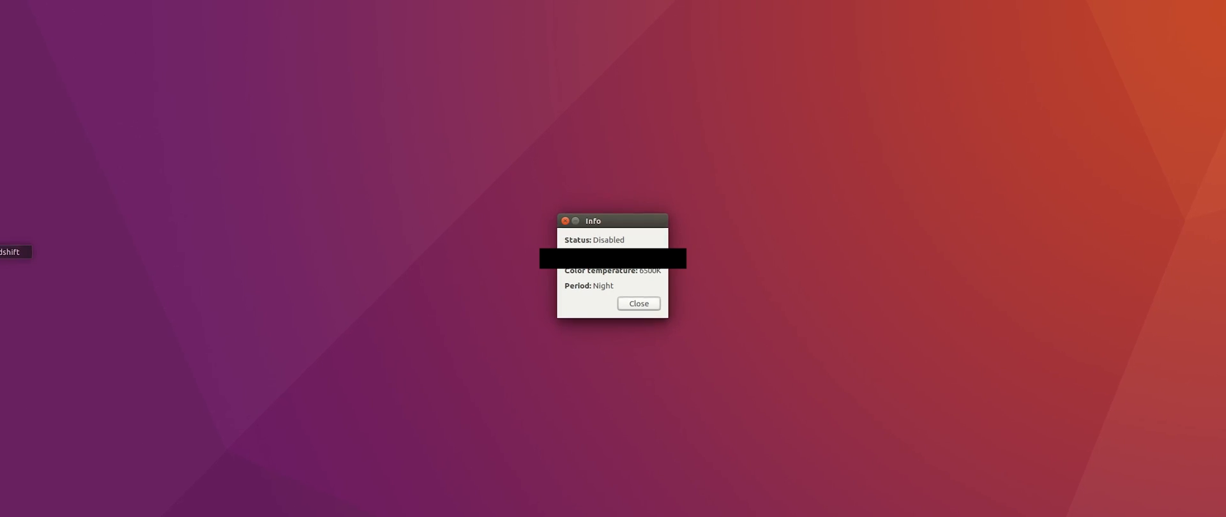
{"action": "left_click", "coordinate": [638, 302]}
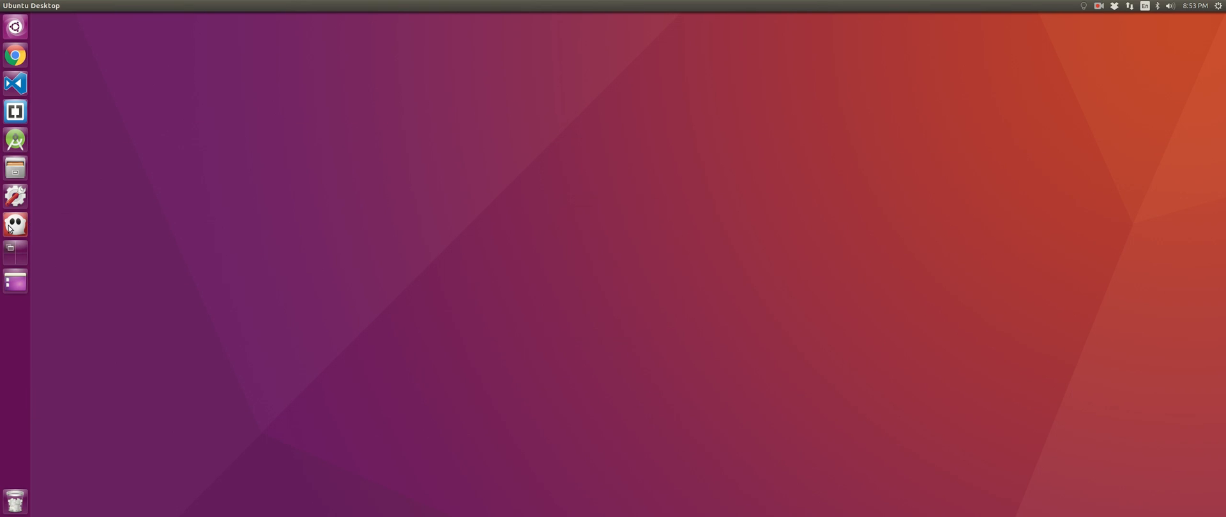
{"action": "left_click", "coordinate": [14, 225]}
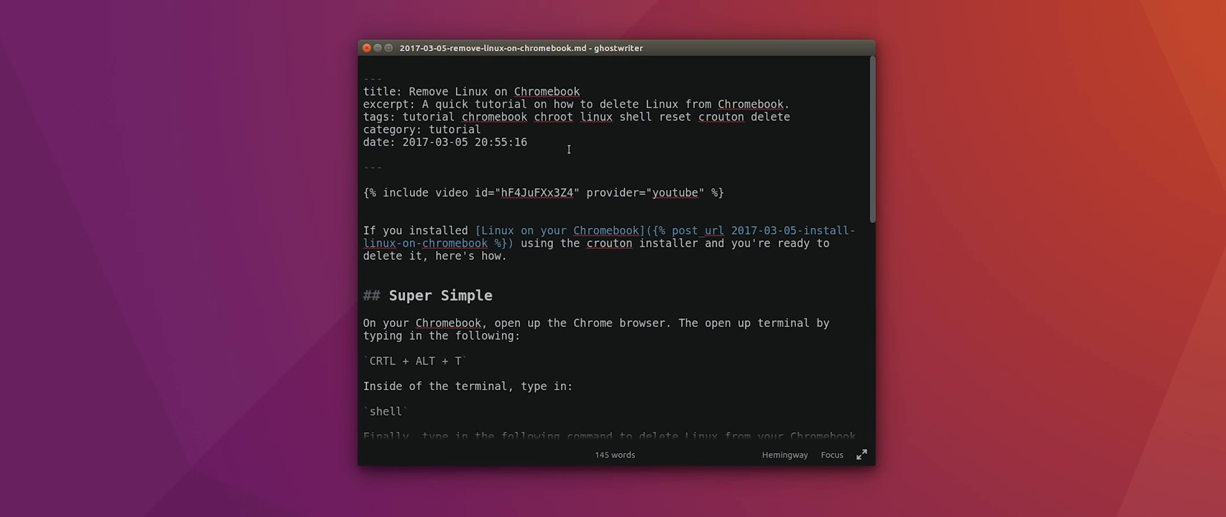
{"action": "scroll", "scroll_direction": "down", "scroll_amount": 3}
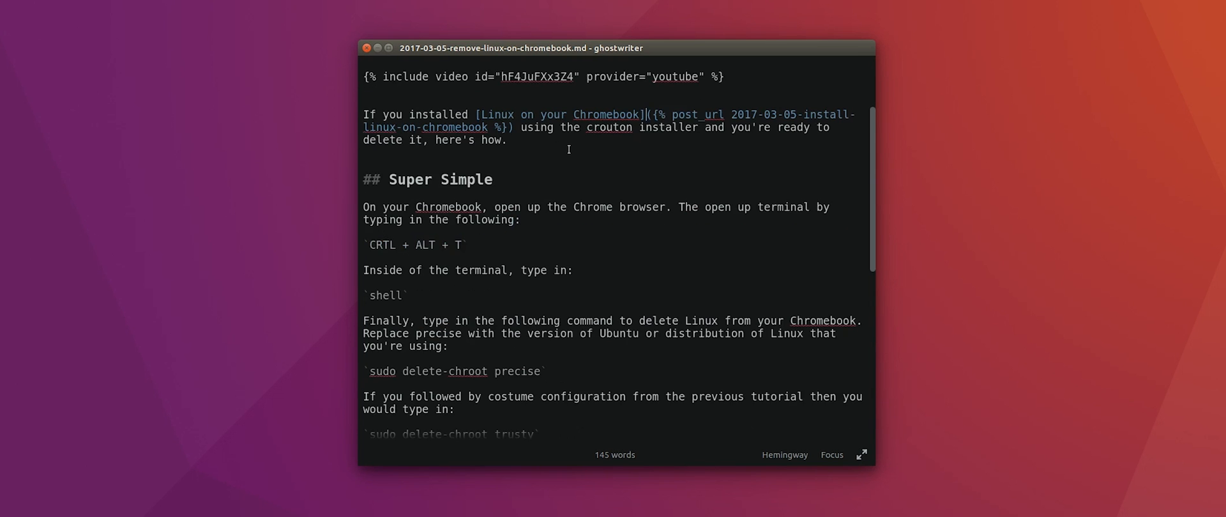
{"action": "scroll", "scroll_direction": "down", "scroll_amount": 3}
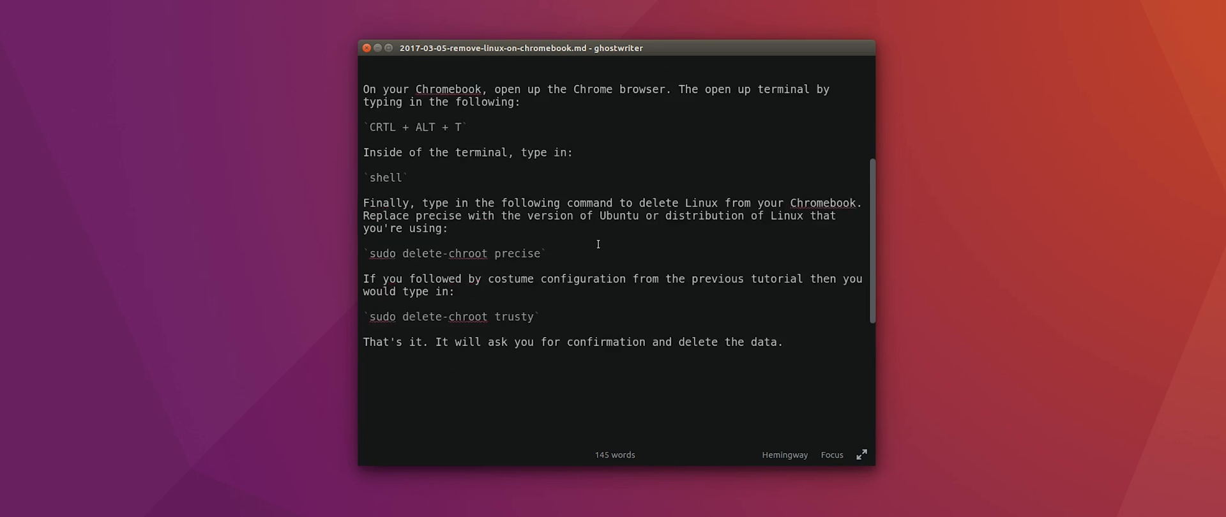
{"action": "scroll", "scroll_direction": "up", "scroll_amount": 3}
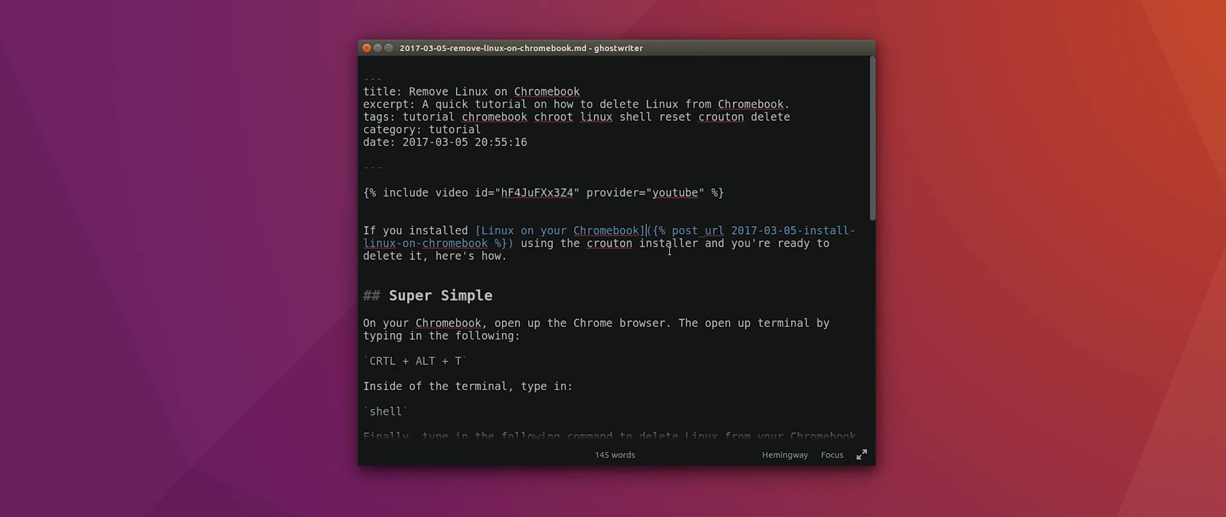
{"action": "left_click", "coordinate": [860, 453]}
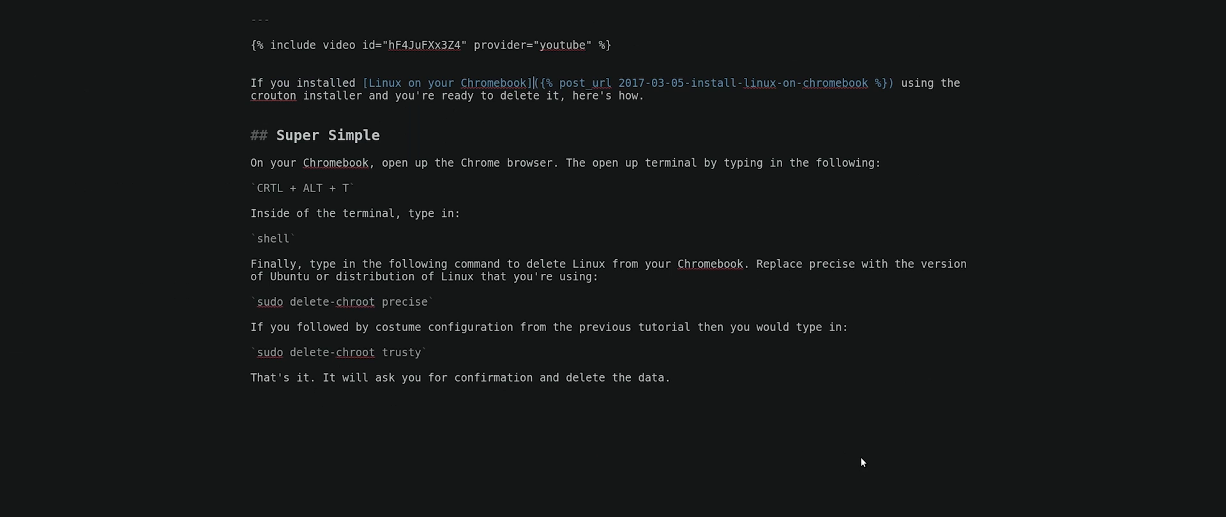
{"action": "scroll", "scroll_direction": "up", "scroll_amount": 3}
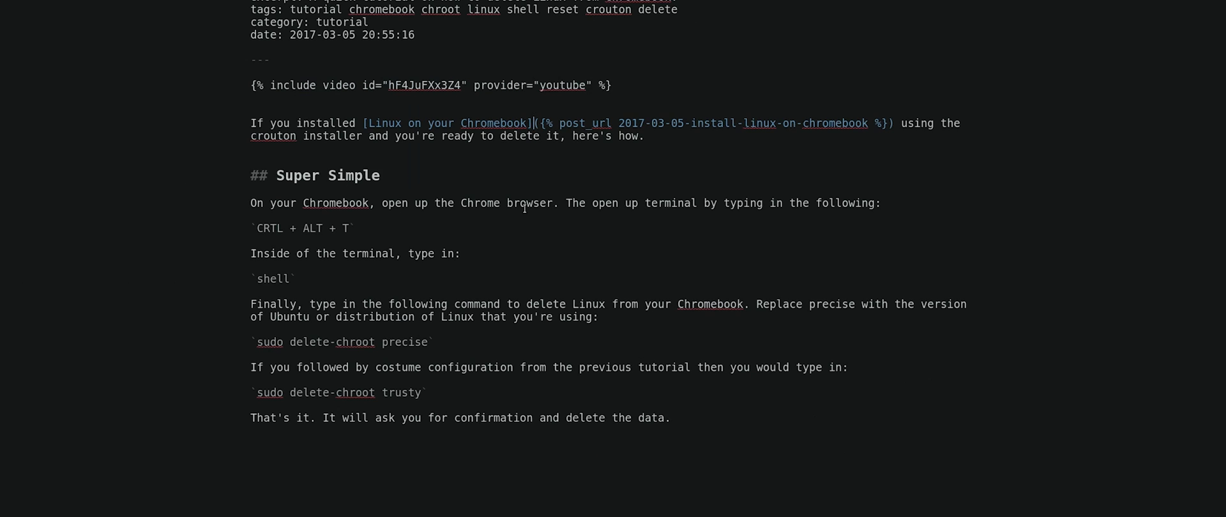
{"action": "mouse_move", "coordinate": [521, 203]}
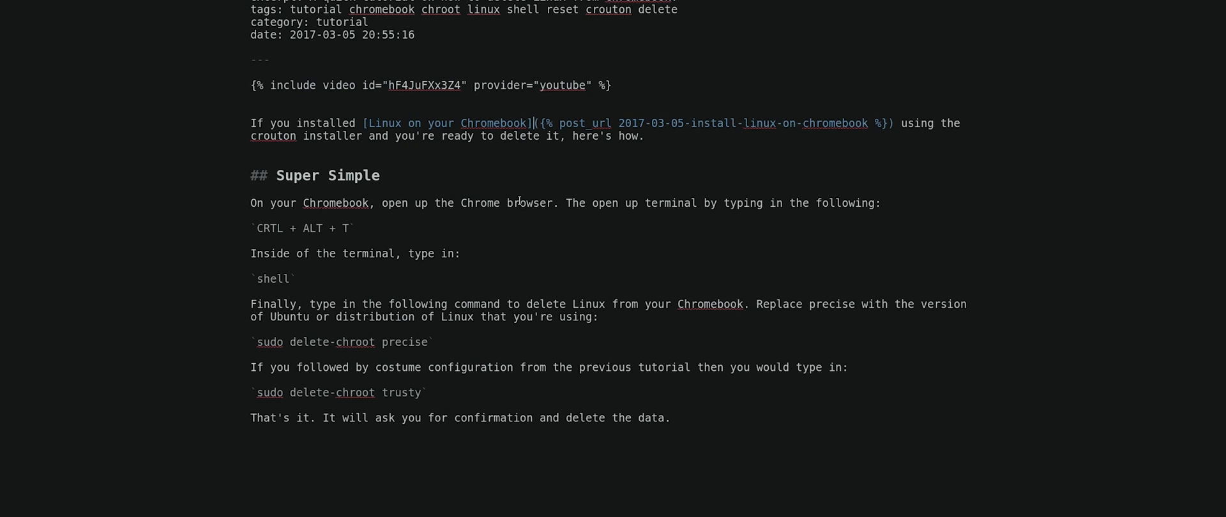
{"action": "scroll", "scroll_direction": "down", "scroll_amount": 3}
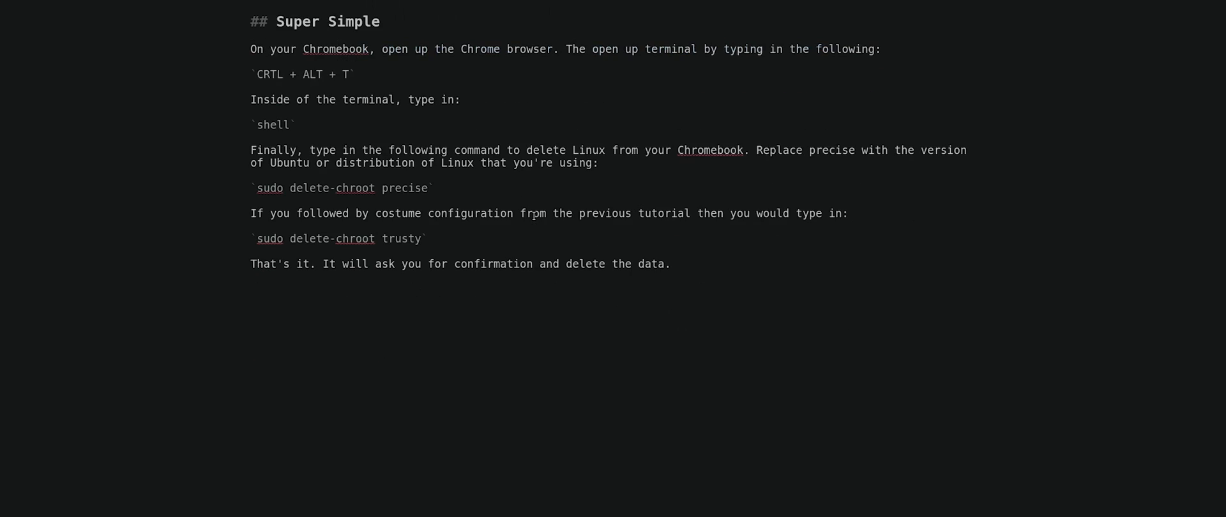
{"action": "scroll", "scroll_direction": "up", "scroll_amount": 3}
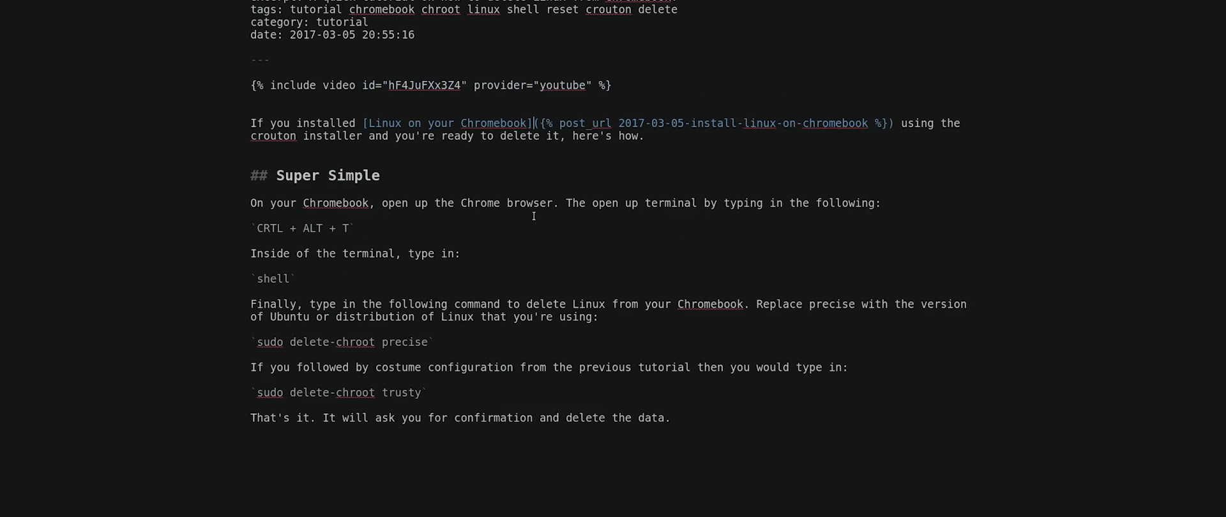
{"action": "mouse_move", "coordinate": [536, 216]}
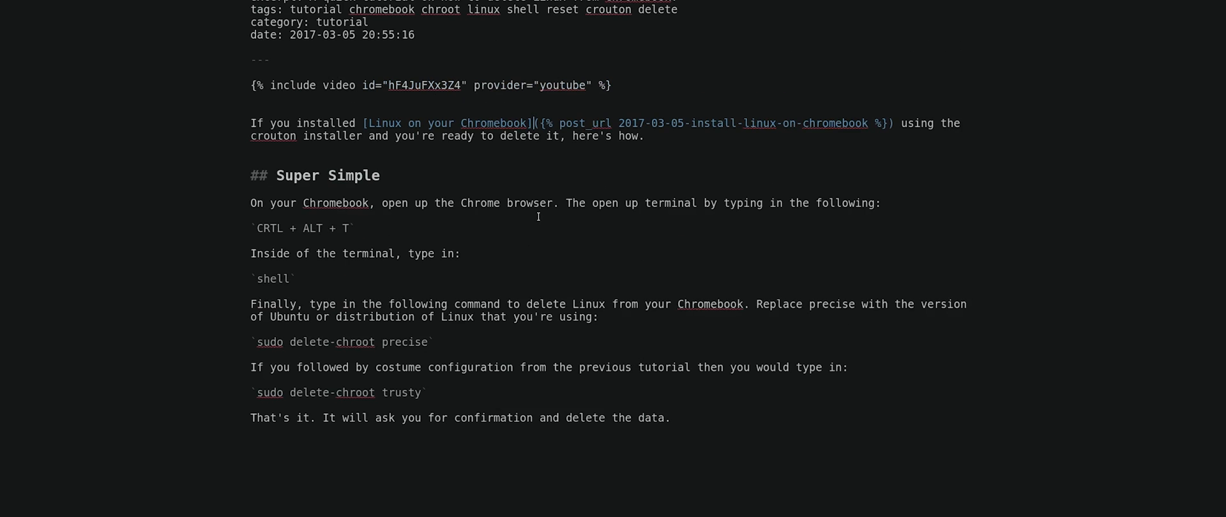
{"action": "mouse_move", "coordinate": [1171, 477]}
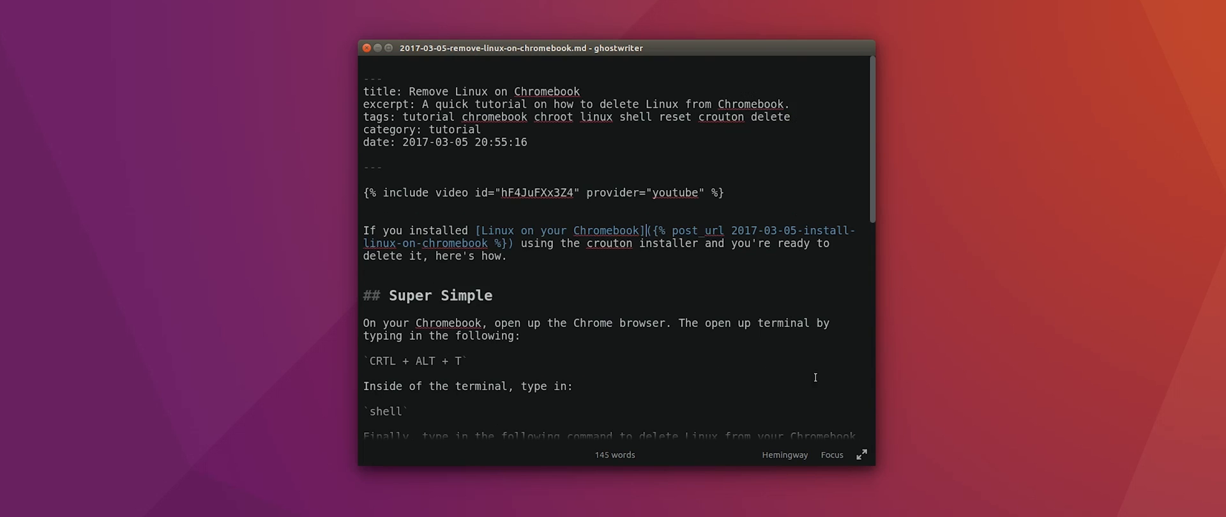
{"action": "scroll", "scroll_direction": "down", "scroll_amount": 3}
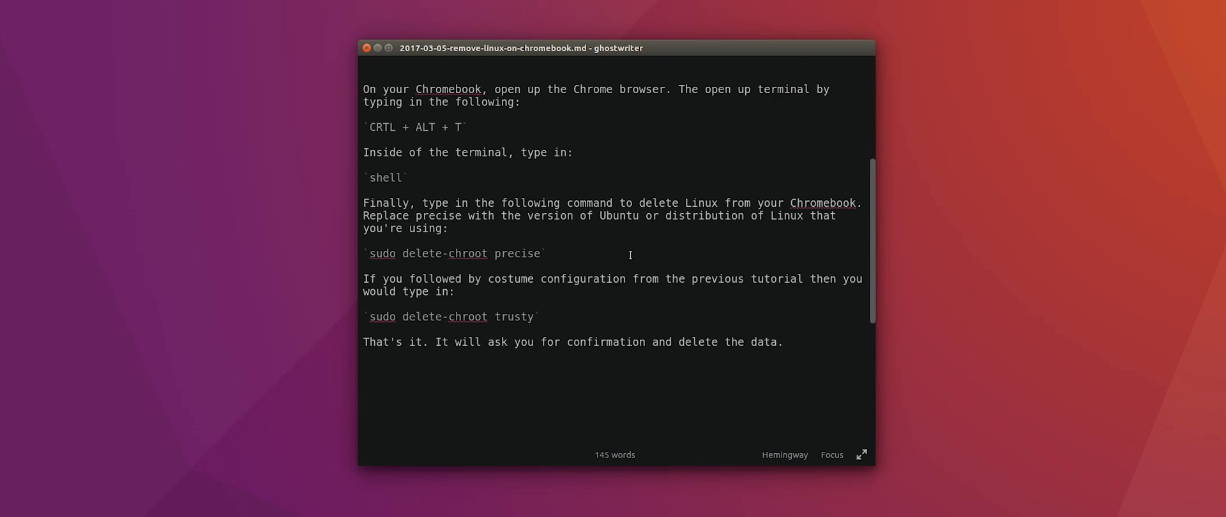
{"action": "scroll", "scroll_direction": "up", "scroll_amount": 3}
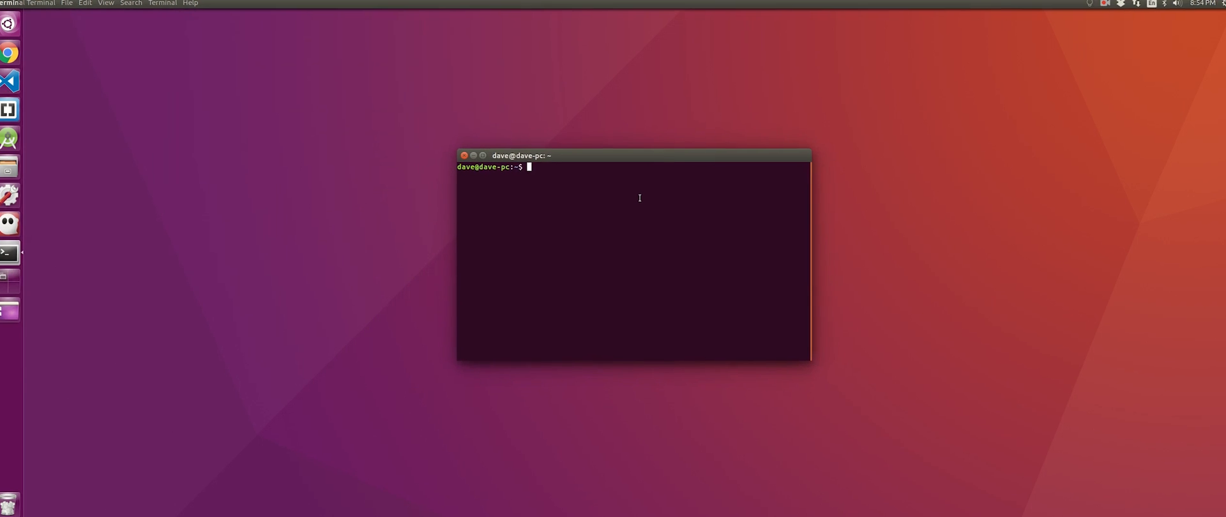
Run sensors to list CPU core temperatures, then close the terminal
{"action": "type", "text": "sensors"}
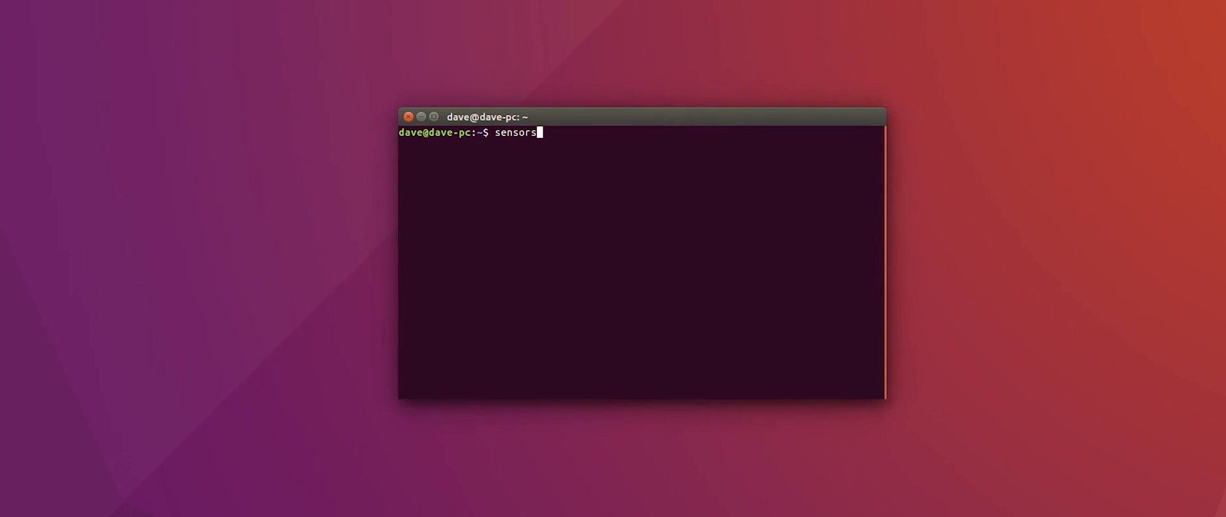
{"action": "key", "text": "Return"}
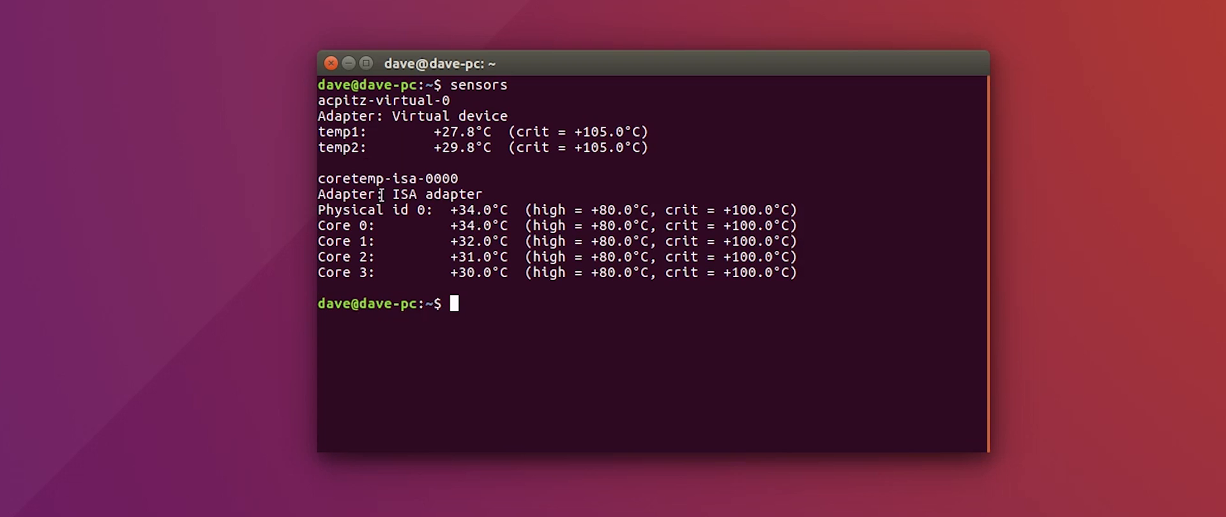
{"action": "mouse_move", "coordinate": [329, 79]}
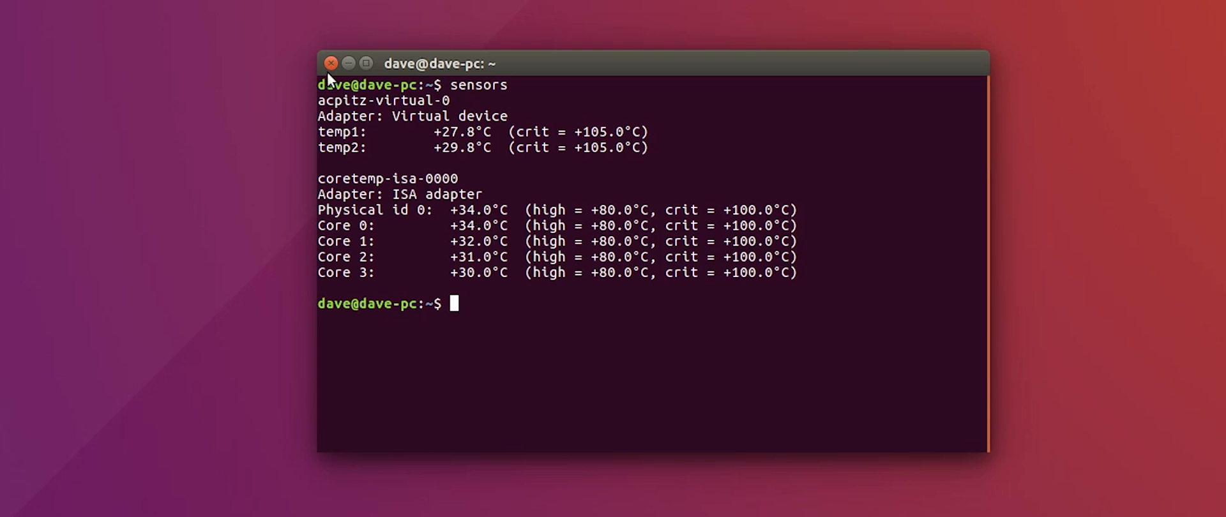
{"action": "mouse_move", "coordinate": [601, 265]}
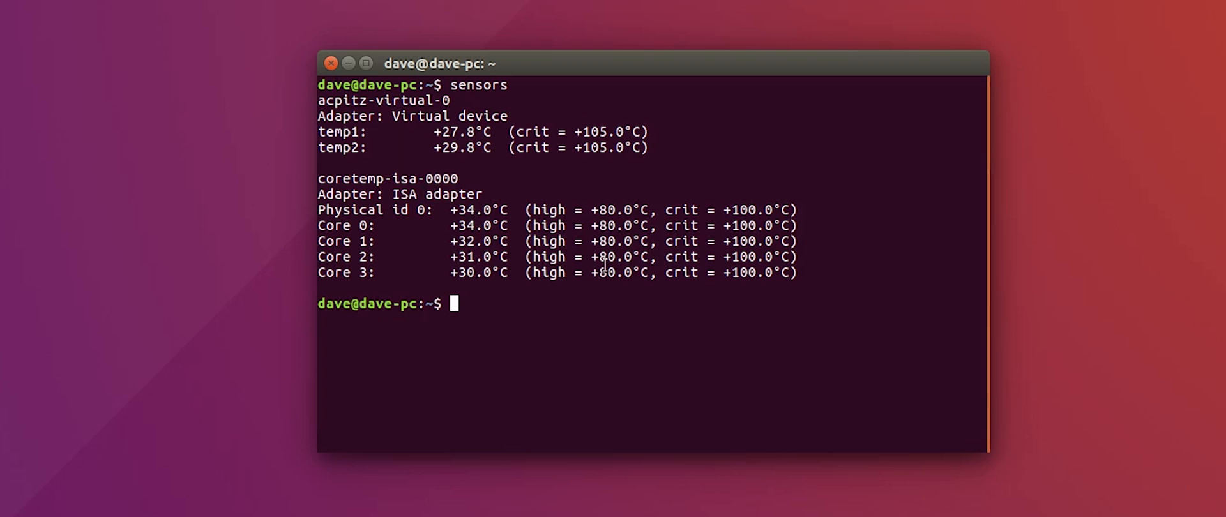
{"action": "mouse_move", "coordinate": [238, 121]}
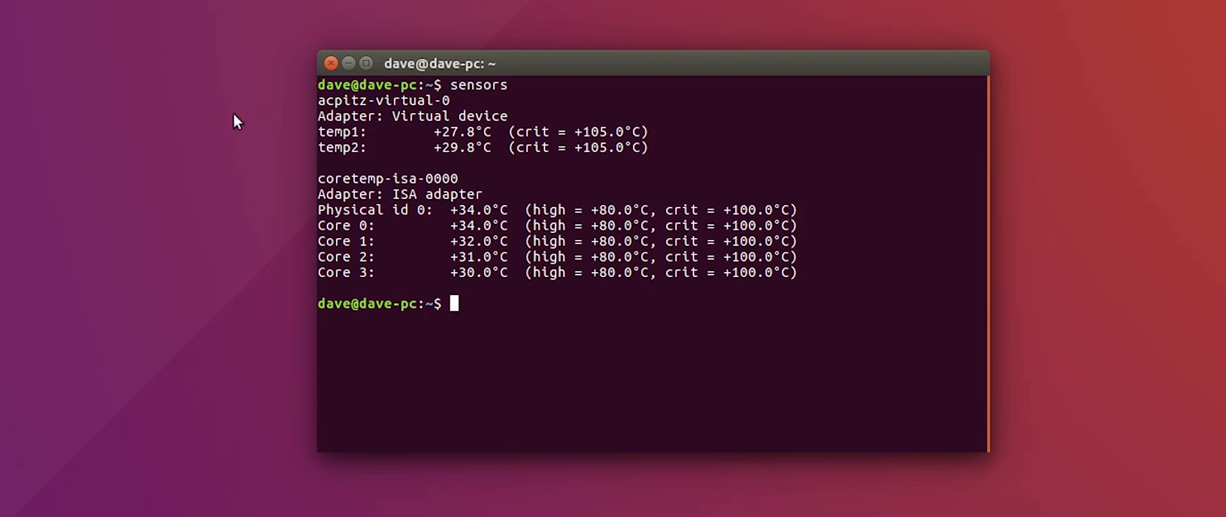
{"action": "mouse_move", "coordinate": [325, 79]}
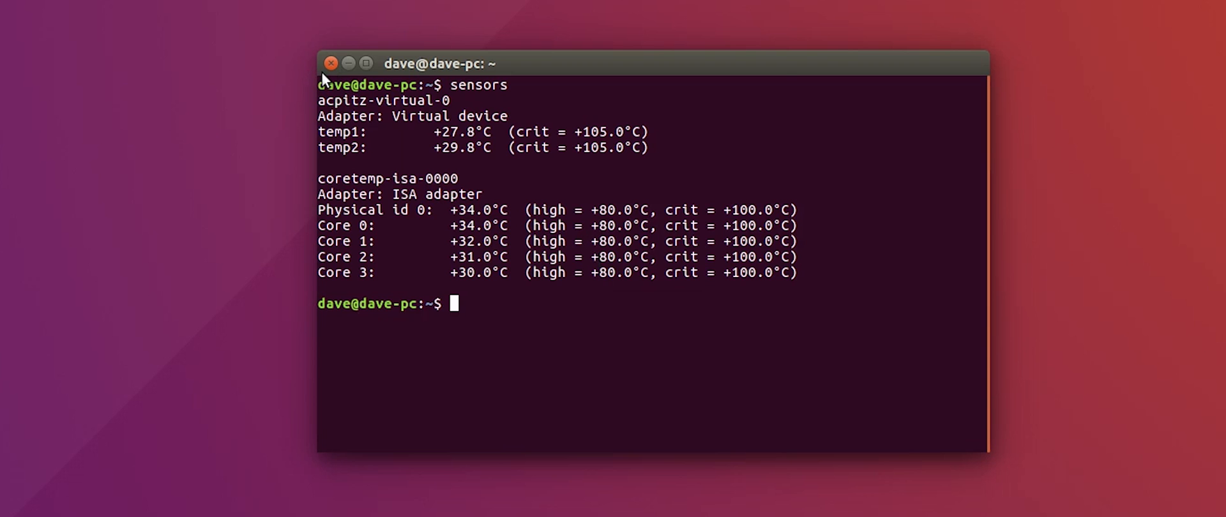
{"action": "left_click", "coordinate": [330, 64]}
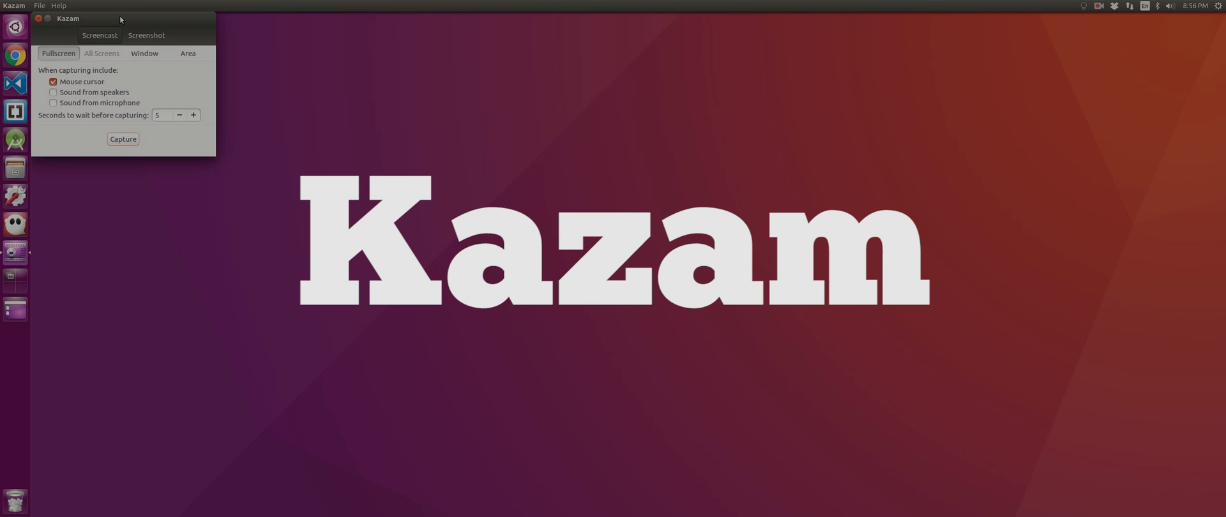
Centre the Kazam window to review screencast options, then dismiss it
{"action": "left_click_drag", "start_coordinate": [120, 19], "coordinate": [655, 175]}
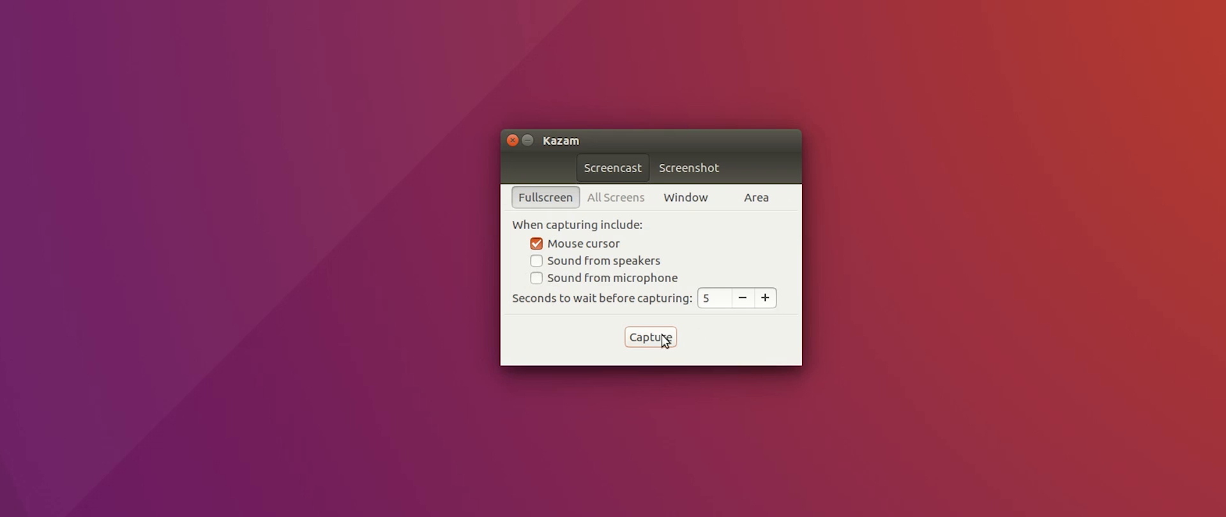
{"action": "mouse_move", "coordinate": [493, 286]}
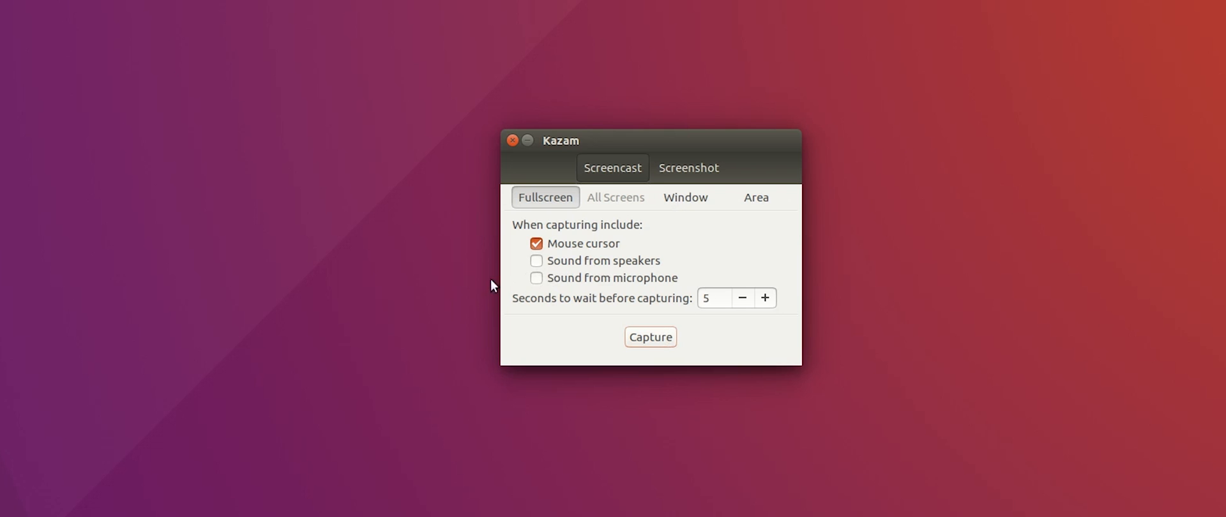
{"action": "mouse_move", "coordinate": [603, 189]}
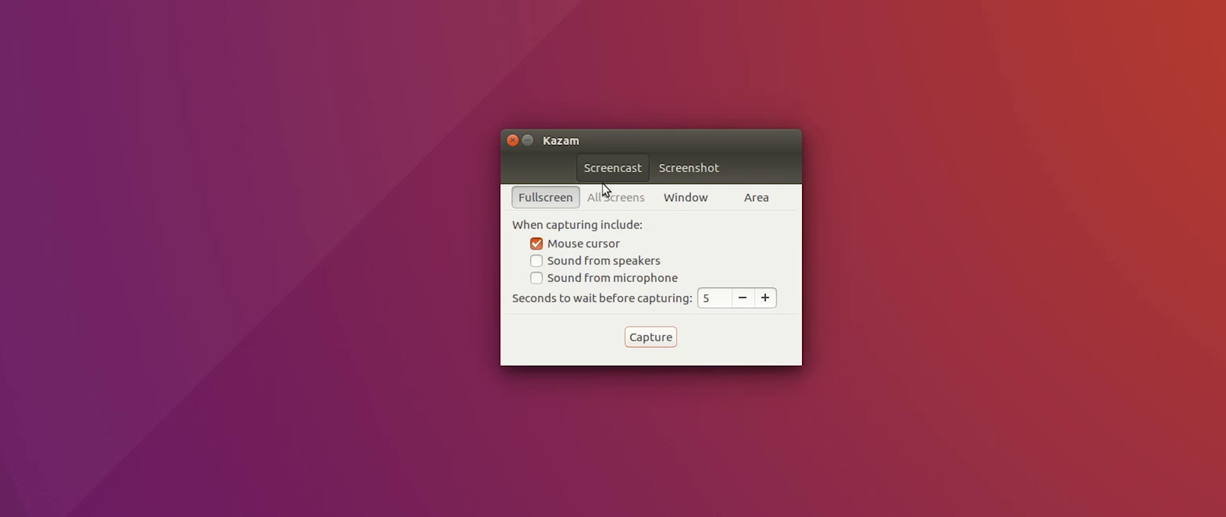
{"action": "mouse_move", "coordinate": [534, 142]}
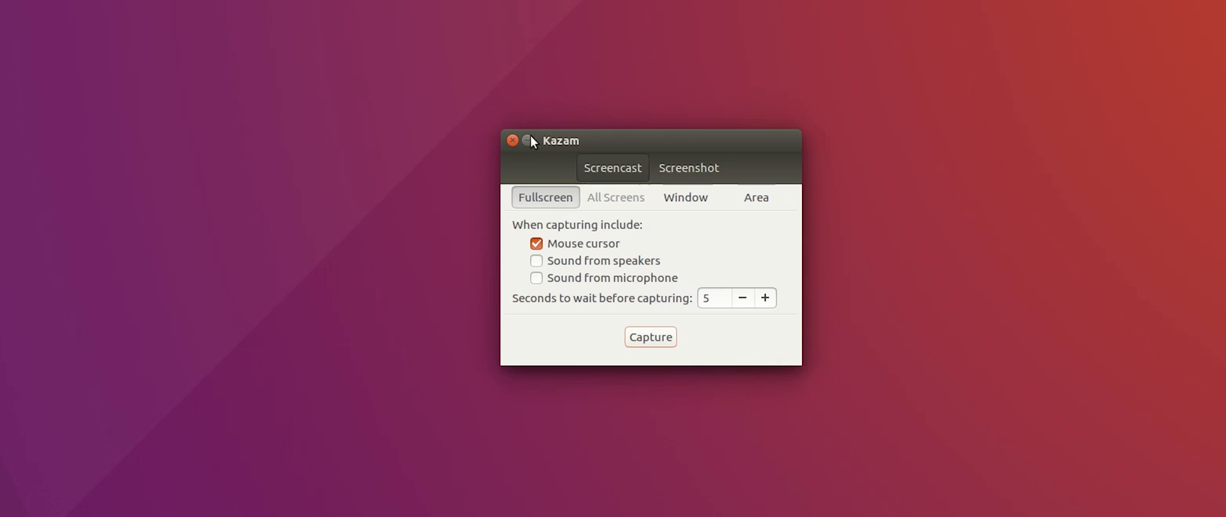
{"action": "left_click", "coordinate": [512, 141]}
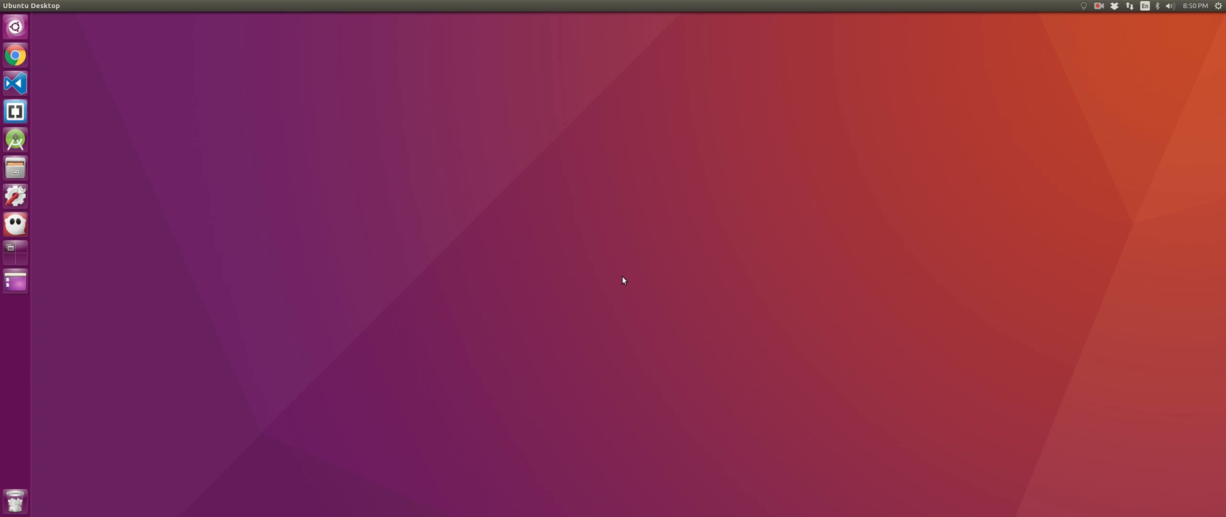